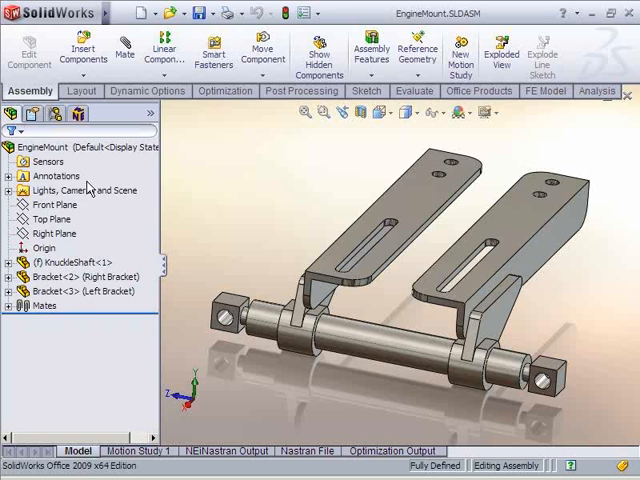
pyautogui.moveTo(88, 305)
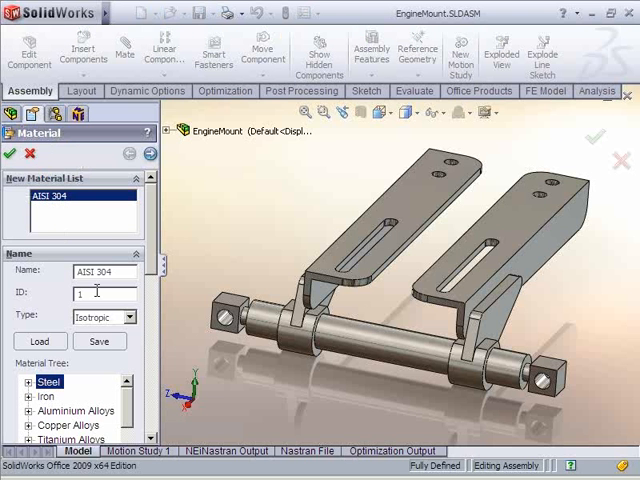
# - Define AISI 304 as isotropic with plastic von Mises nonlinear data at 148.25 MPa yield and accept it
pyautogui.click(133, 317)
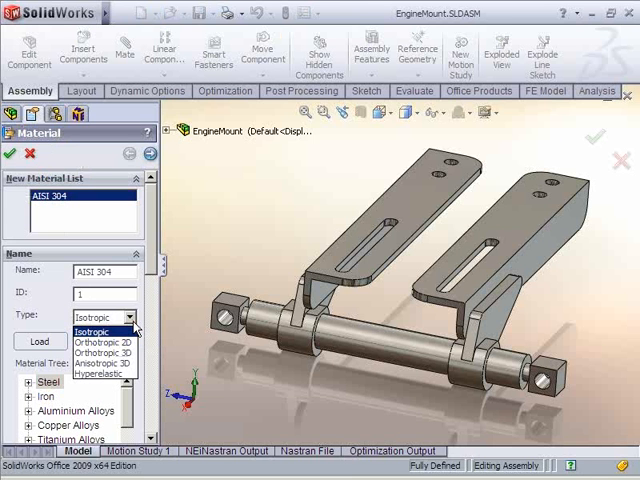
pyautogui.click(104, 317)
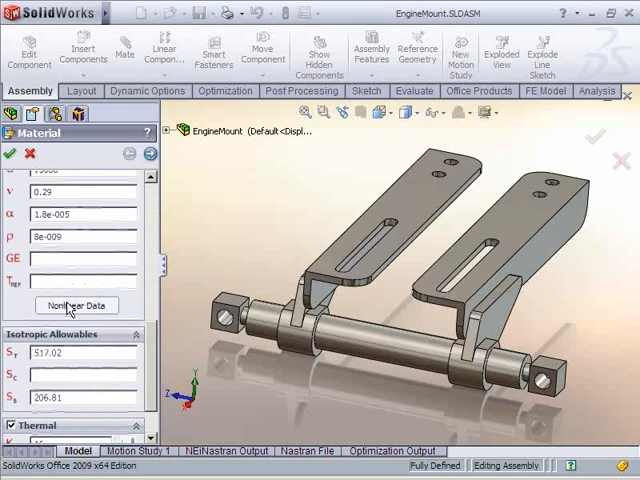
pyautogui.click(75, 305)
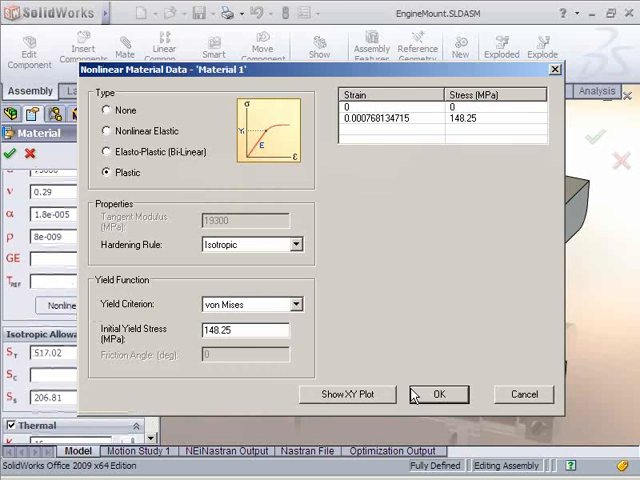
pyautogui.click(446, 394)
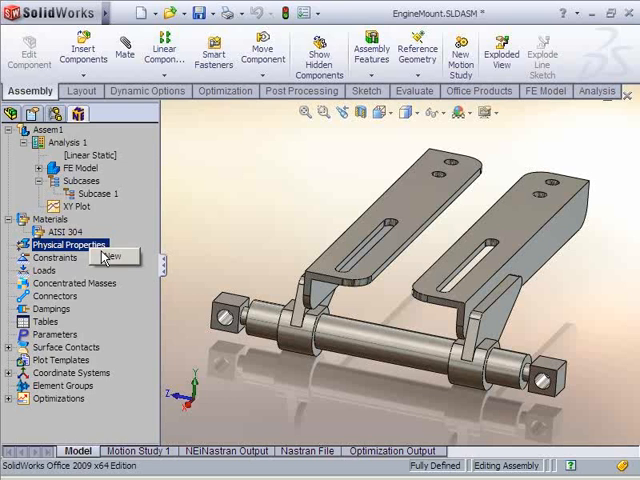
# - Create a new physical property using parabolic solid elements
pyautogui.click(118, 257)
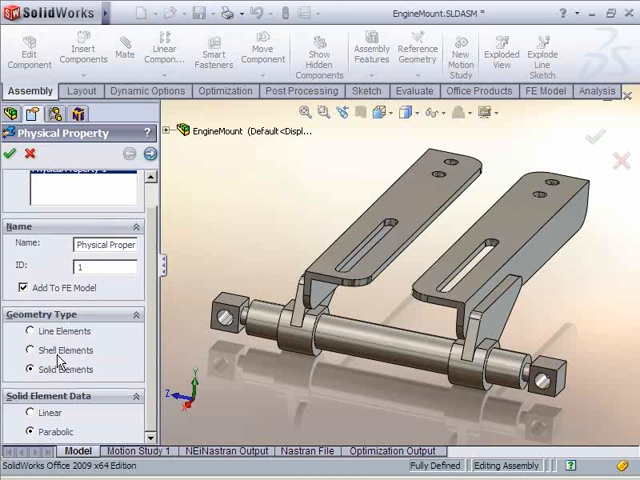
pyautogui.click(32, 350)
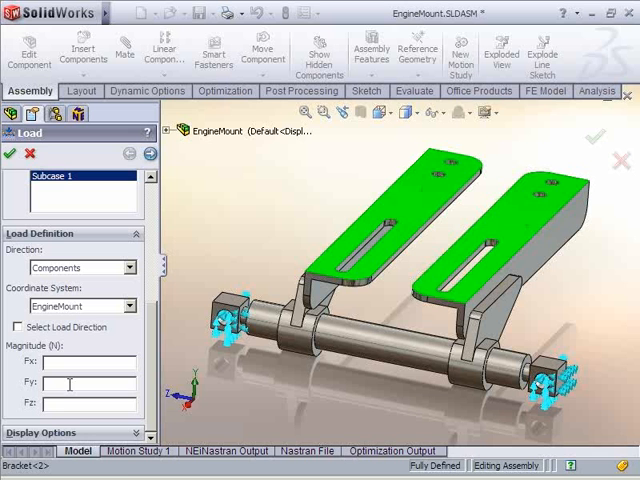
# - Enter the downward Fy force component on the bracket top faces for Load 1
pyautogui.click(10, 153)
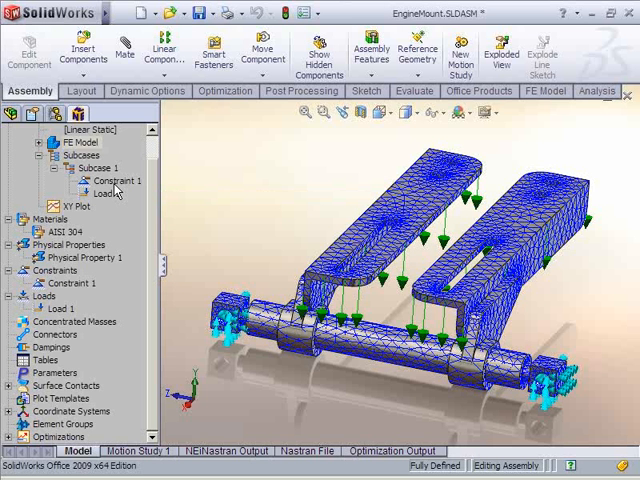
pyautogui.moveTo(55, 334)
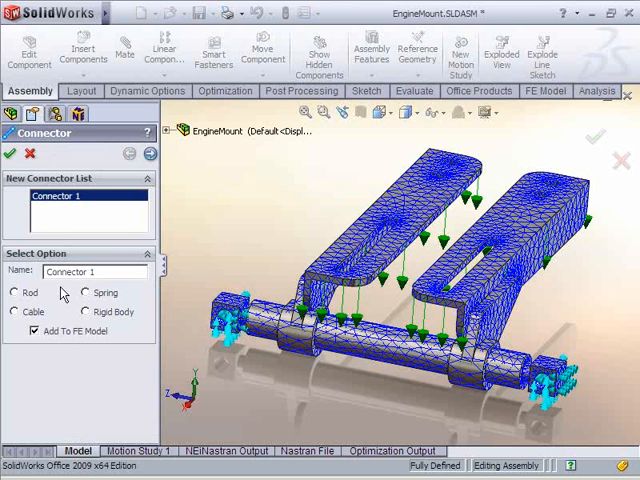
# - Leave the connector options unused and bring up the FE Model settings for editing
pyautogui.click(11, 153)
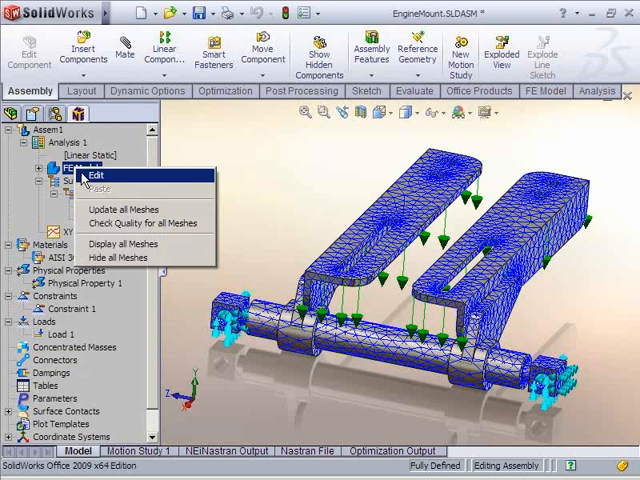
pyautogui.click(103, 177)
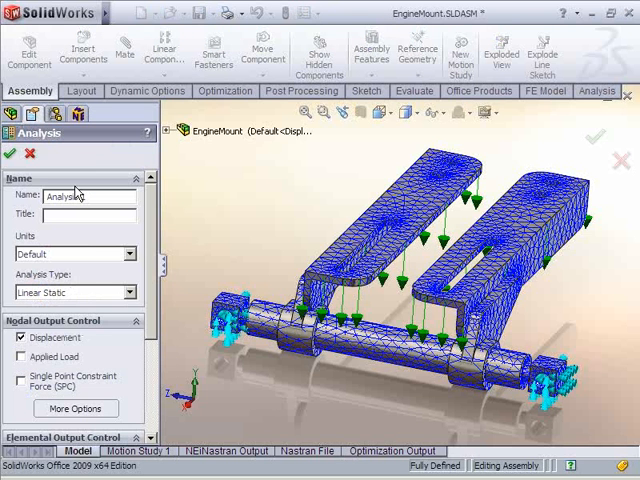
# - Keep Analysis 1 as a linear static study with displacement nodal output
pyautogui.click(135, 292)
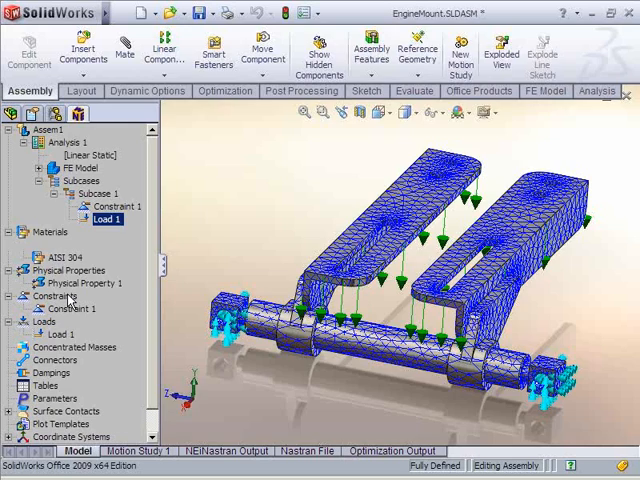
# - Run the NEi Nastran solution, review its output, and dismiss the Solution Complete notice
pyautogui.click(230, 451)
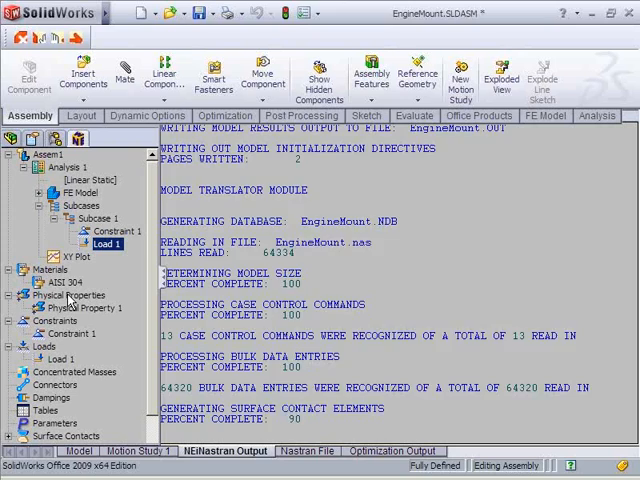
pyautogui.scroll(-3)
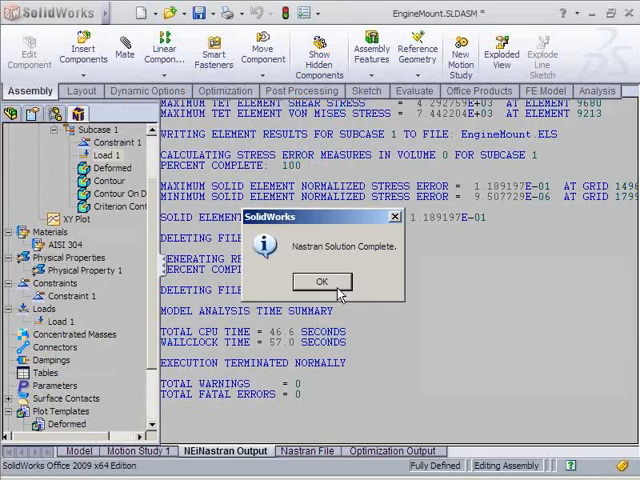
pyautogui.click(321, 281)
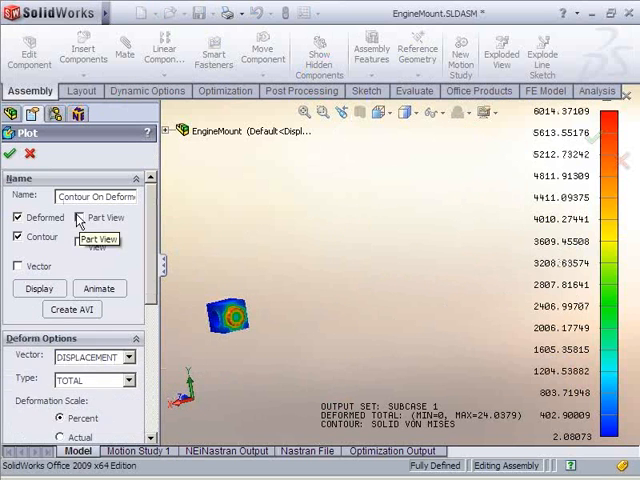
# - Enable Part View and display the deformed stress plot for Bracket<3> only
pyautogui.click(76, 218)
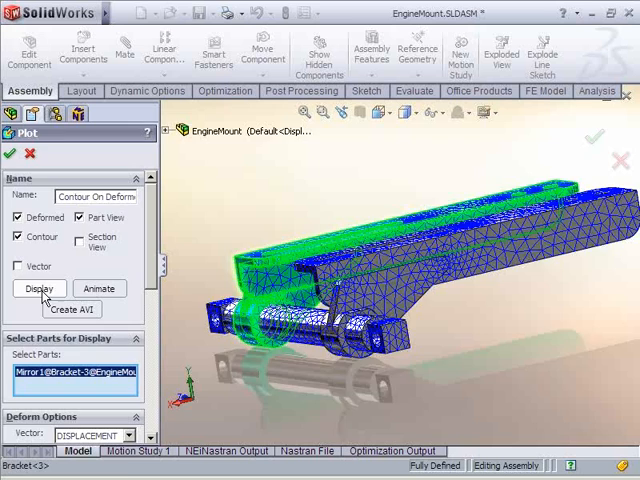
pyautogui.click(40, 288)
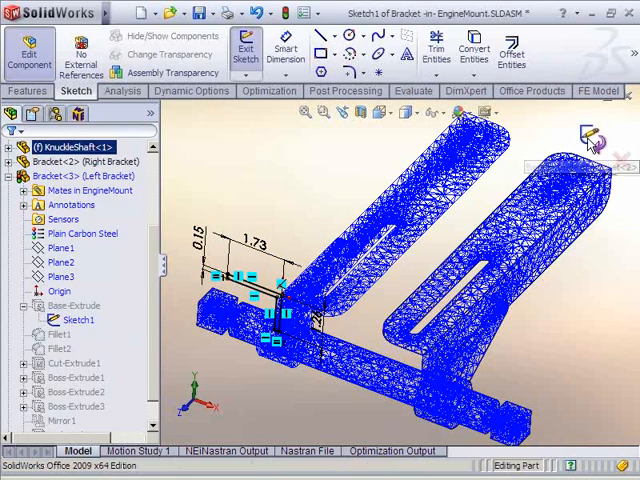
# - Exit the bracket sketch back to the meshed EngineMount assembly
pyautogui.click(244, 48)
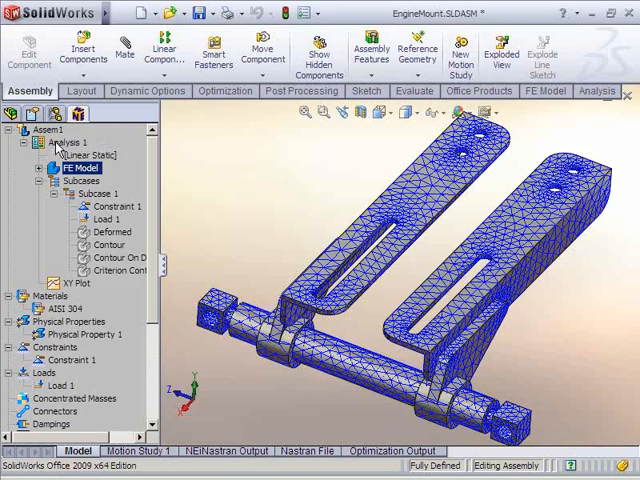